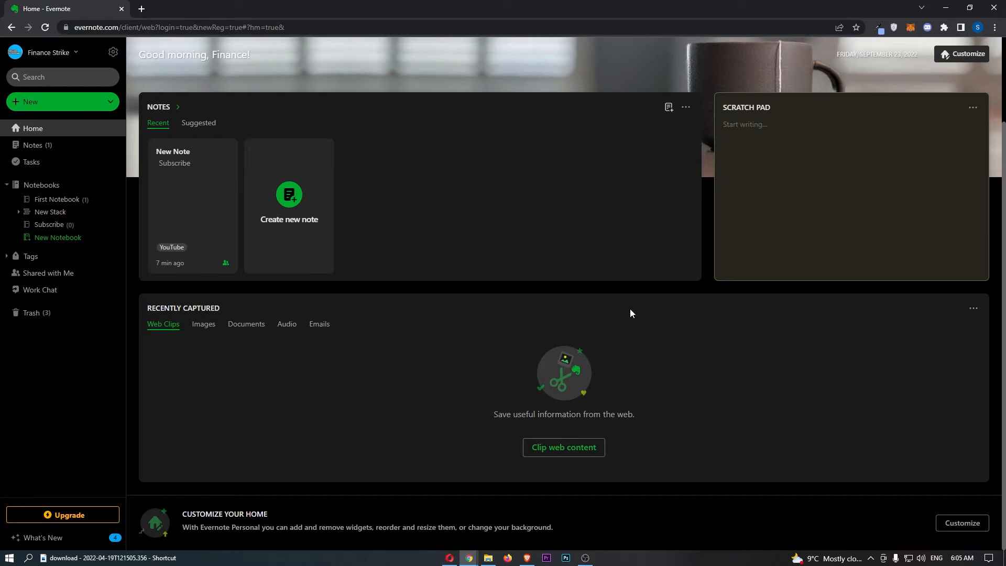
mouse_move(113, 52)
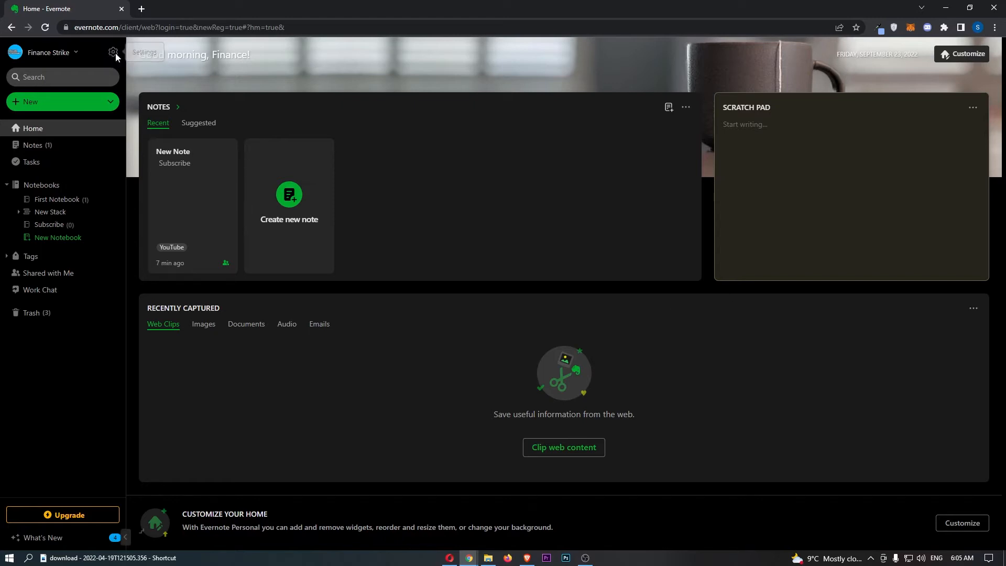
Step: Open Settings, go to Personal info, and follow the link to the account profile pages
left_click(113, 52)
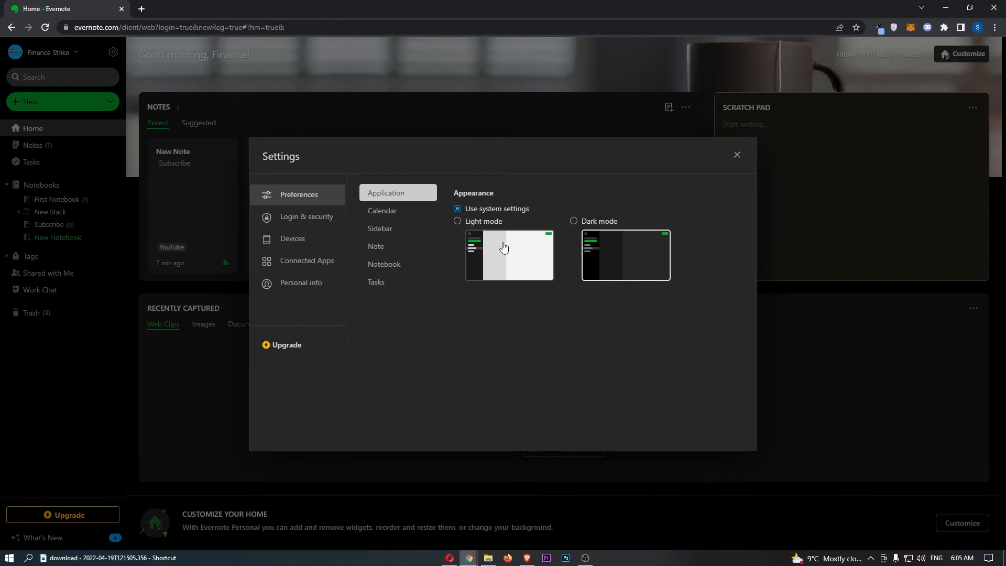
mouse_move(284, 290)
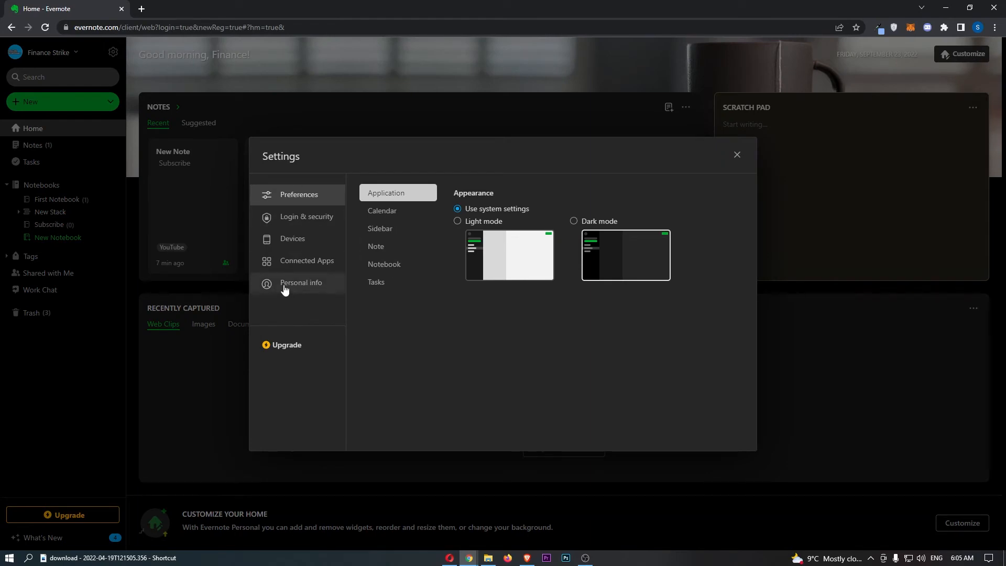
left_click(301, 283)
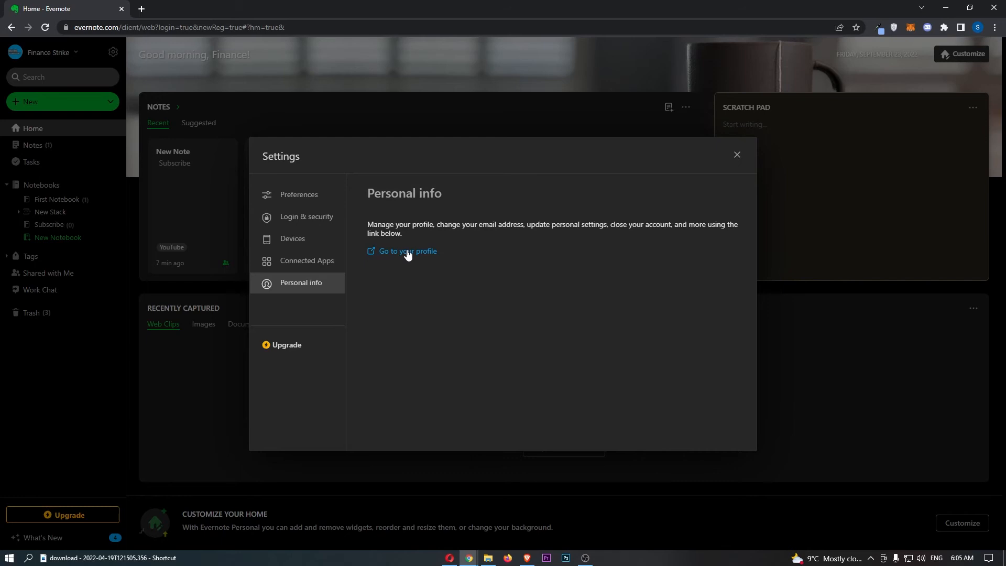
left_click(408, 251)
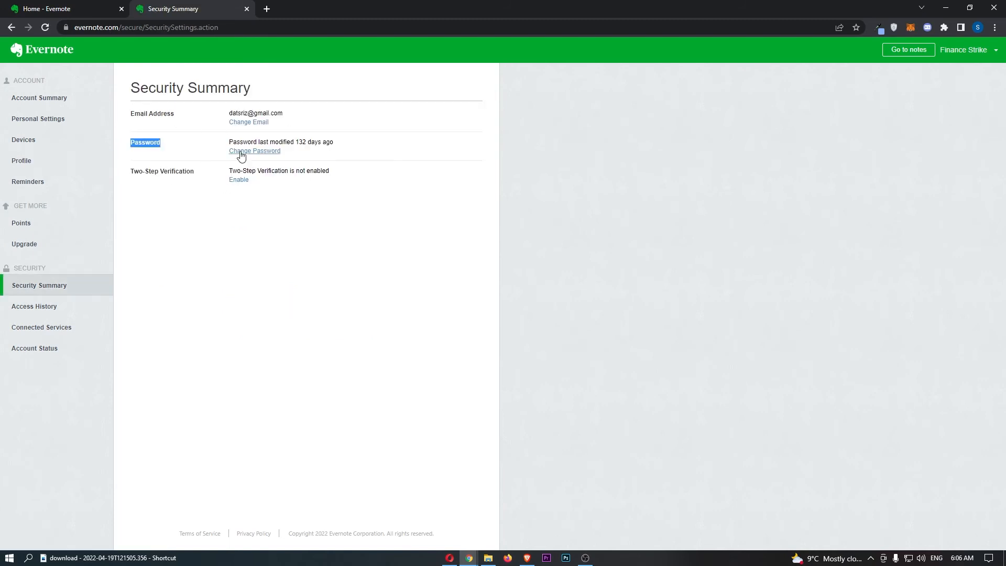
Step: Use the Change Password link under Password on the Security Summary page
left_click(254, 151)
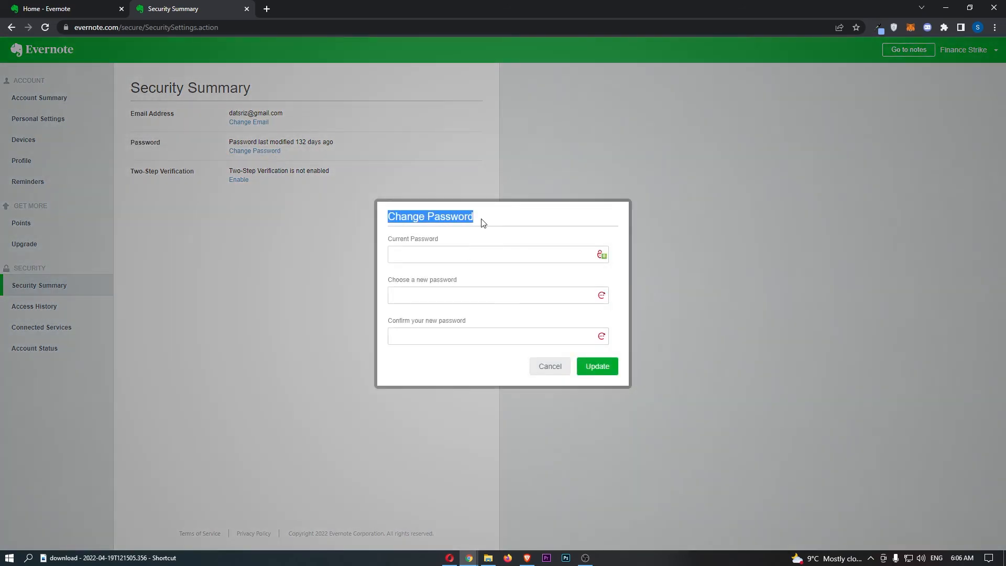
mouse_move(388, 241)
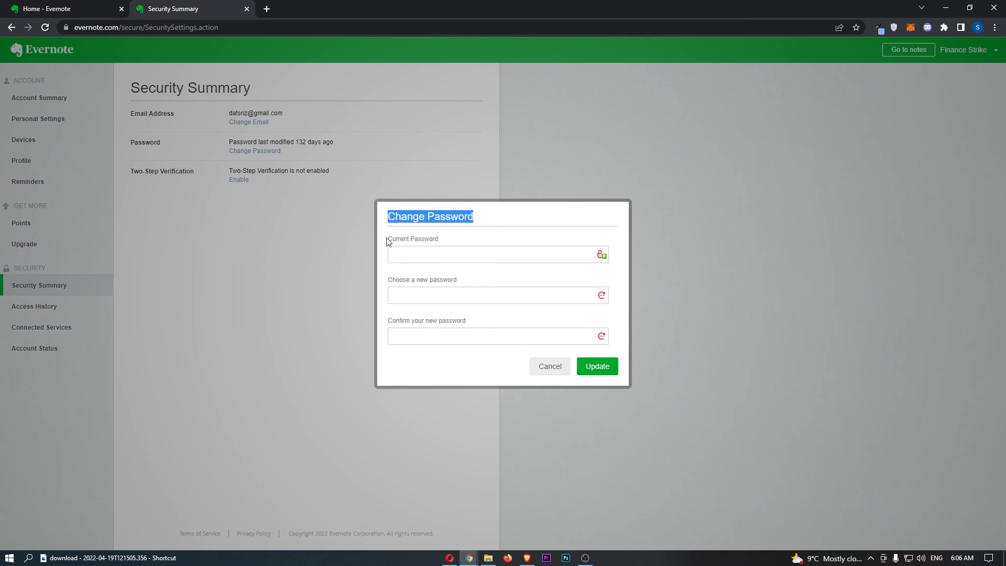